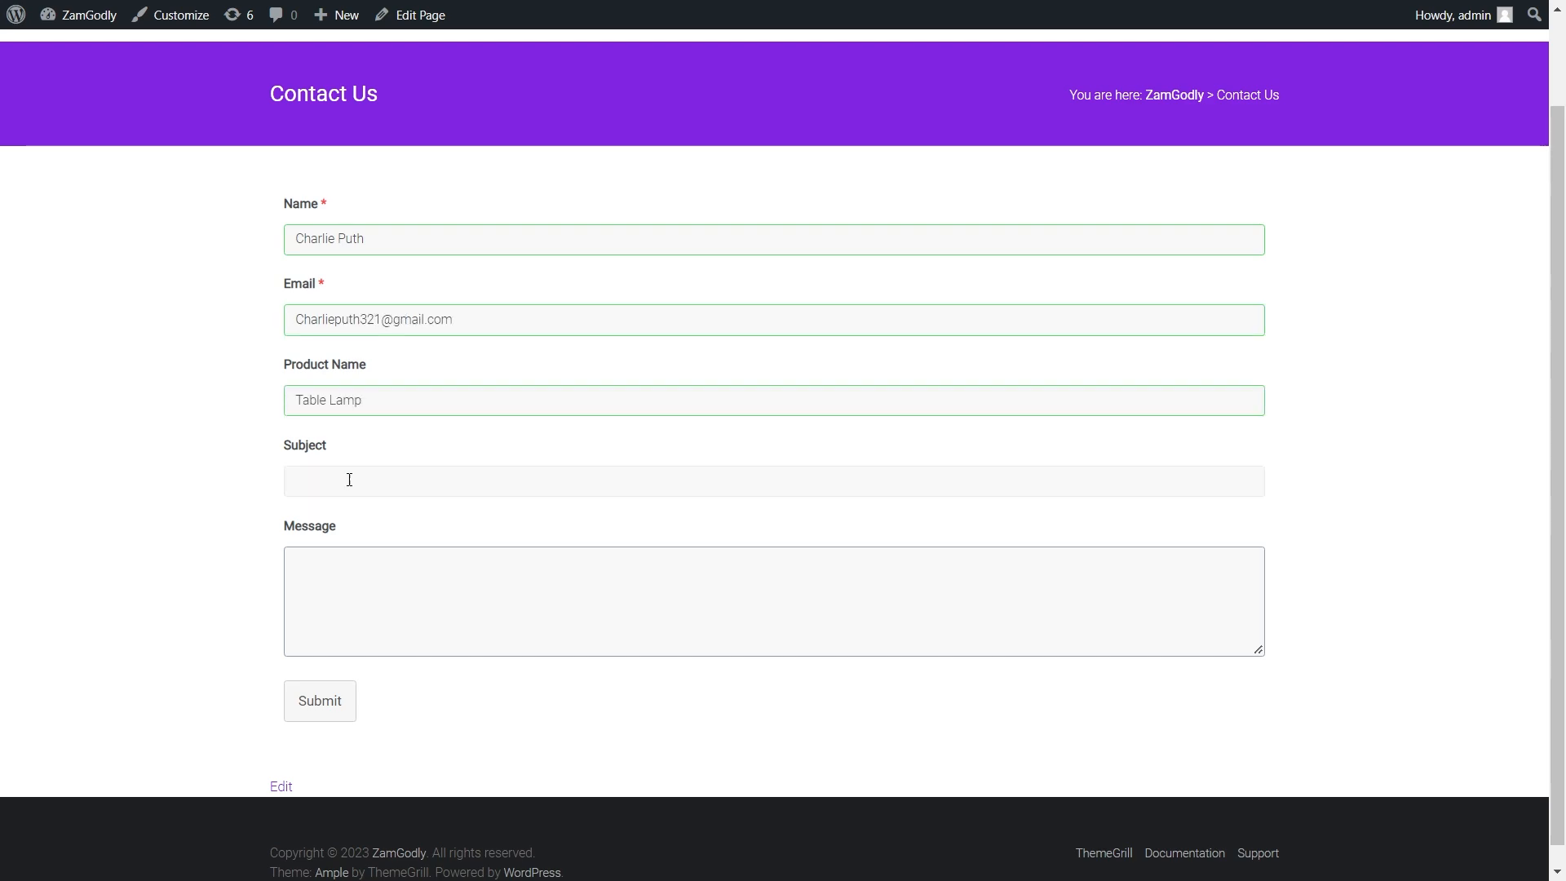
# Step: Enter the Table Lamp enquiry's subject and message on the Contact Us form and submit it
pyautogui.click(320, 700)
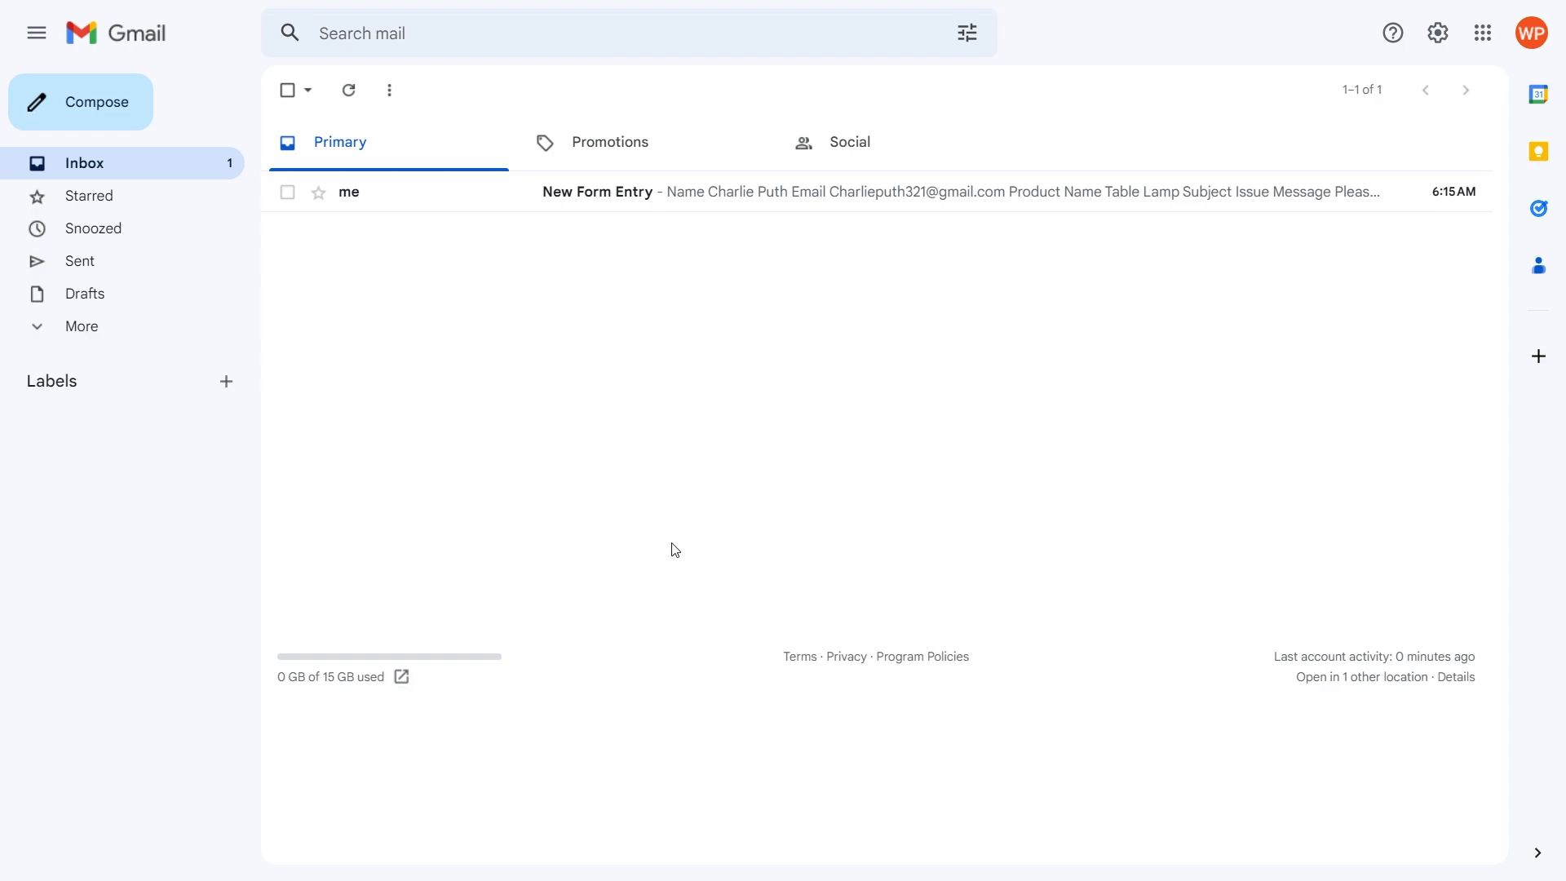
pyautogui.moveTo(594, 295)
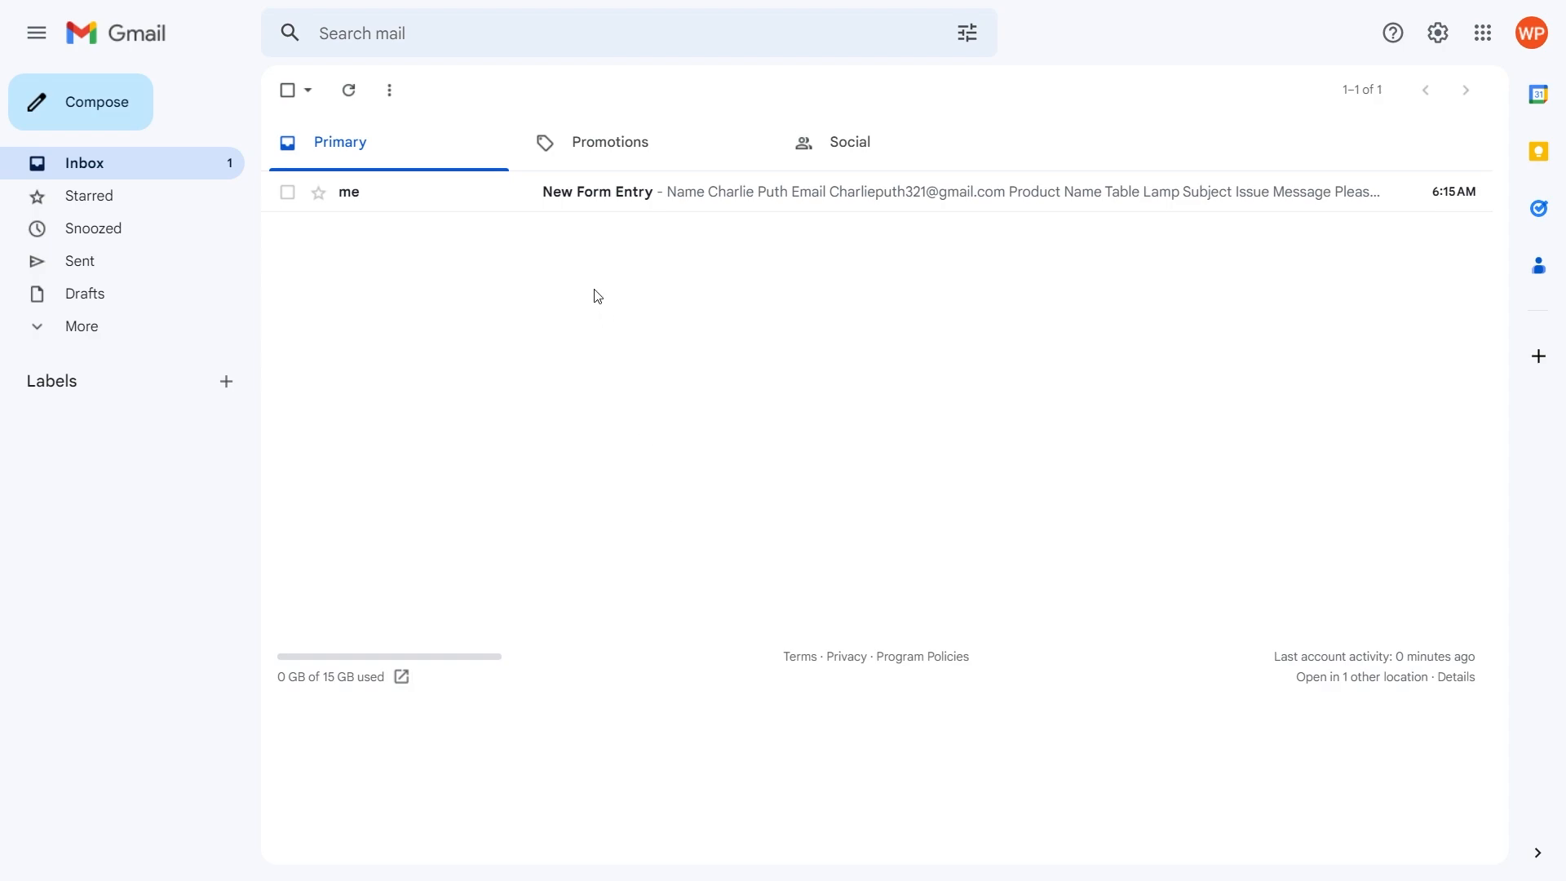
# Step: Open the New Form Entry email and scroll through the table lamp entry details
pyautogui.click(597, 193)
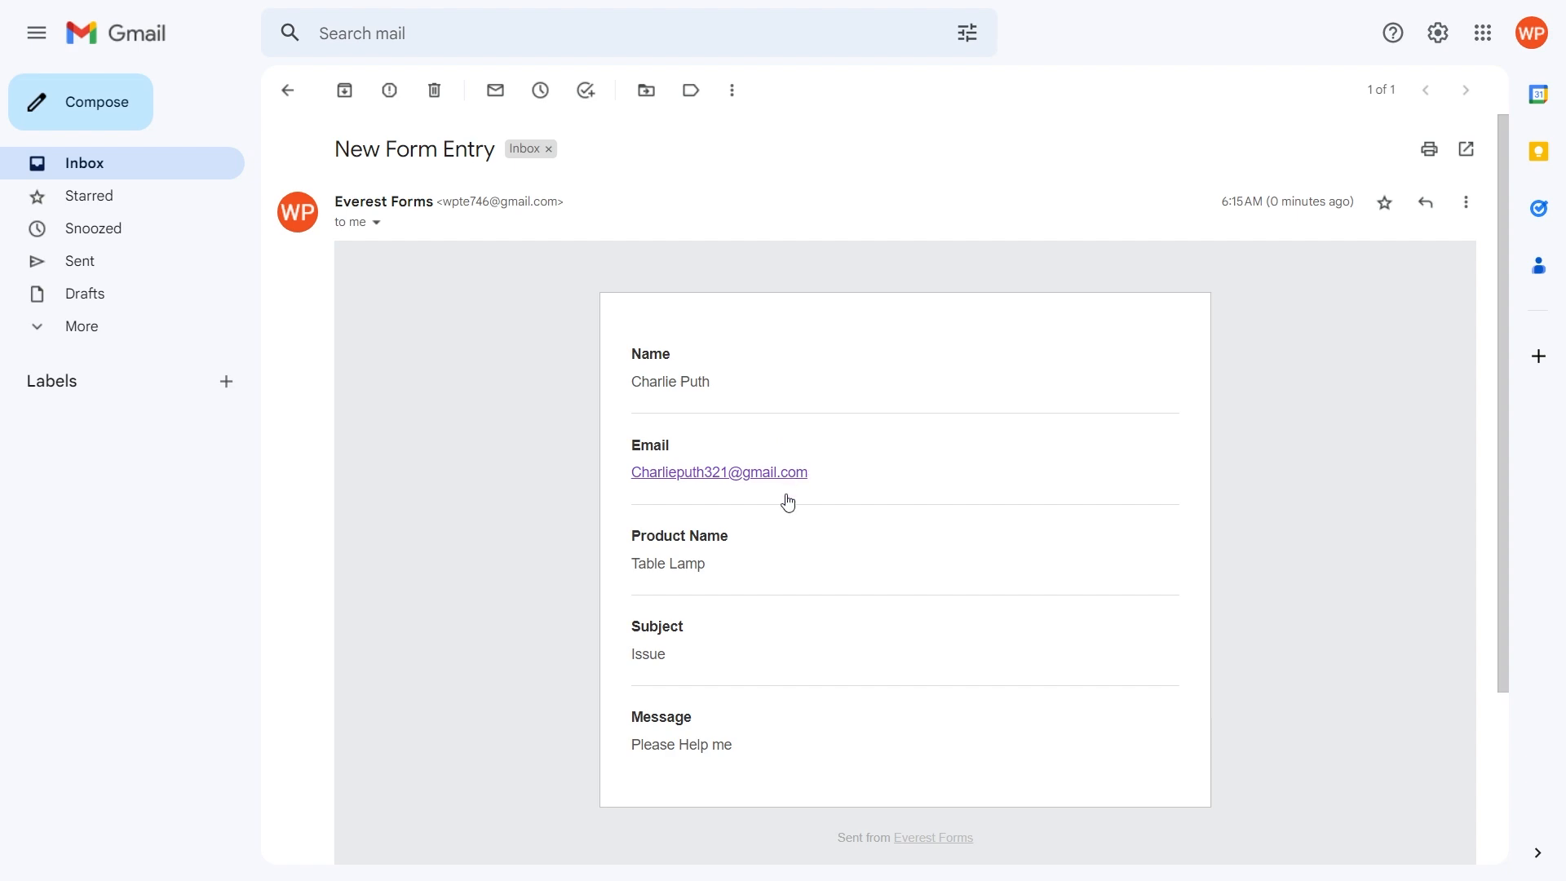
pyautogui.moveTo(682, 607)
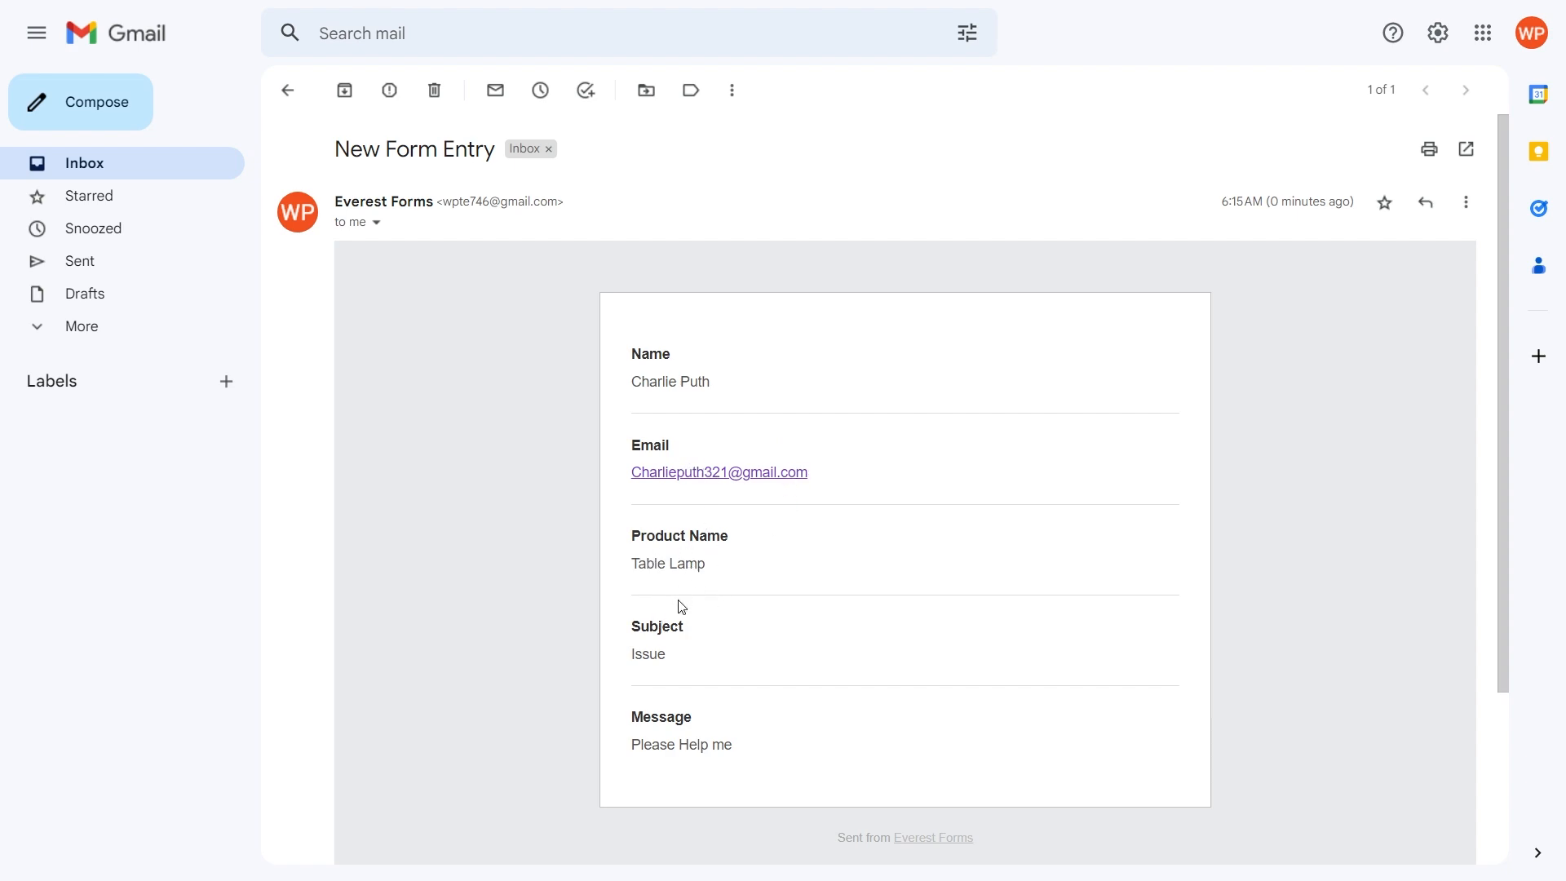
pyautogui.scroll(-3)
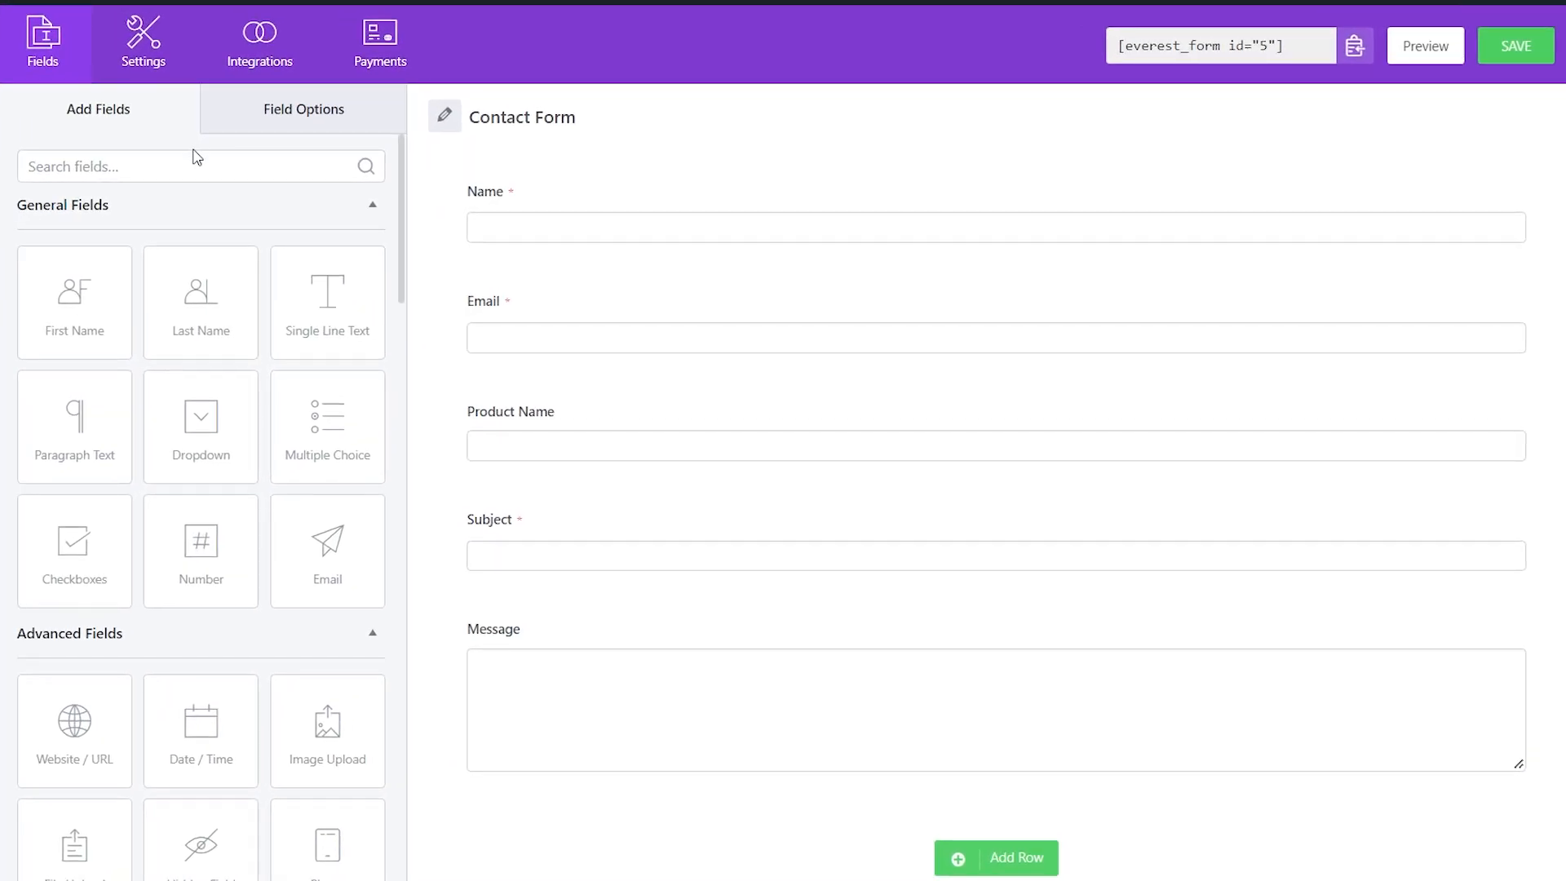
# Step: Go to the form's Settings > Email and select the Admin Notification subject 'New Form Entry'
pyautogui.click(143, 39)
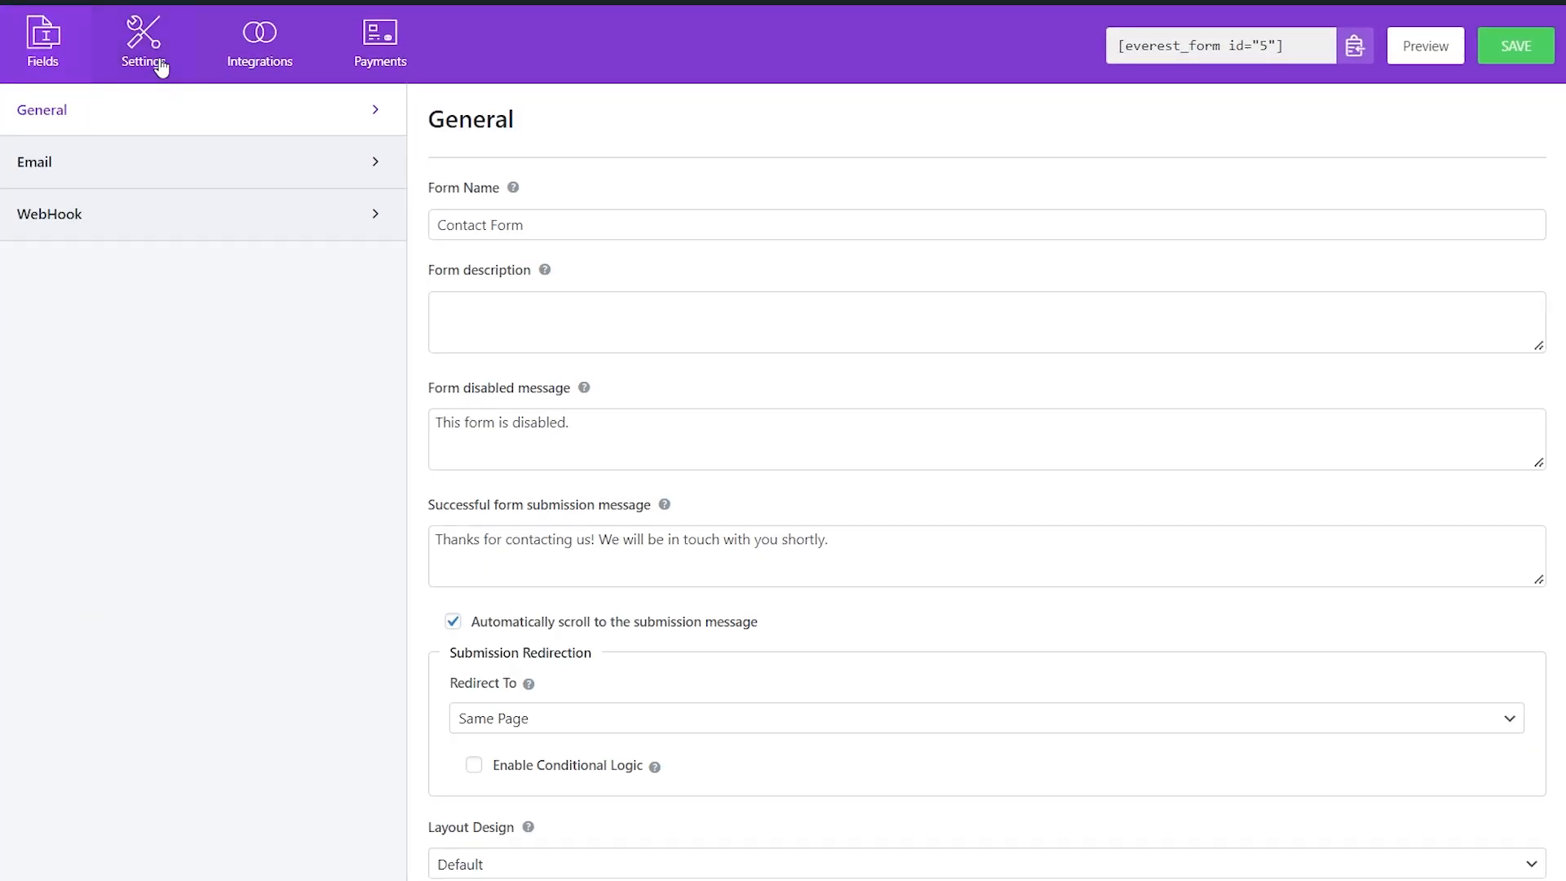
pyautogui.click(34, 161)
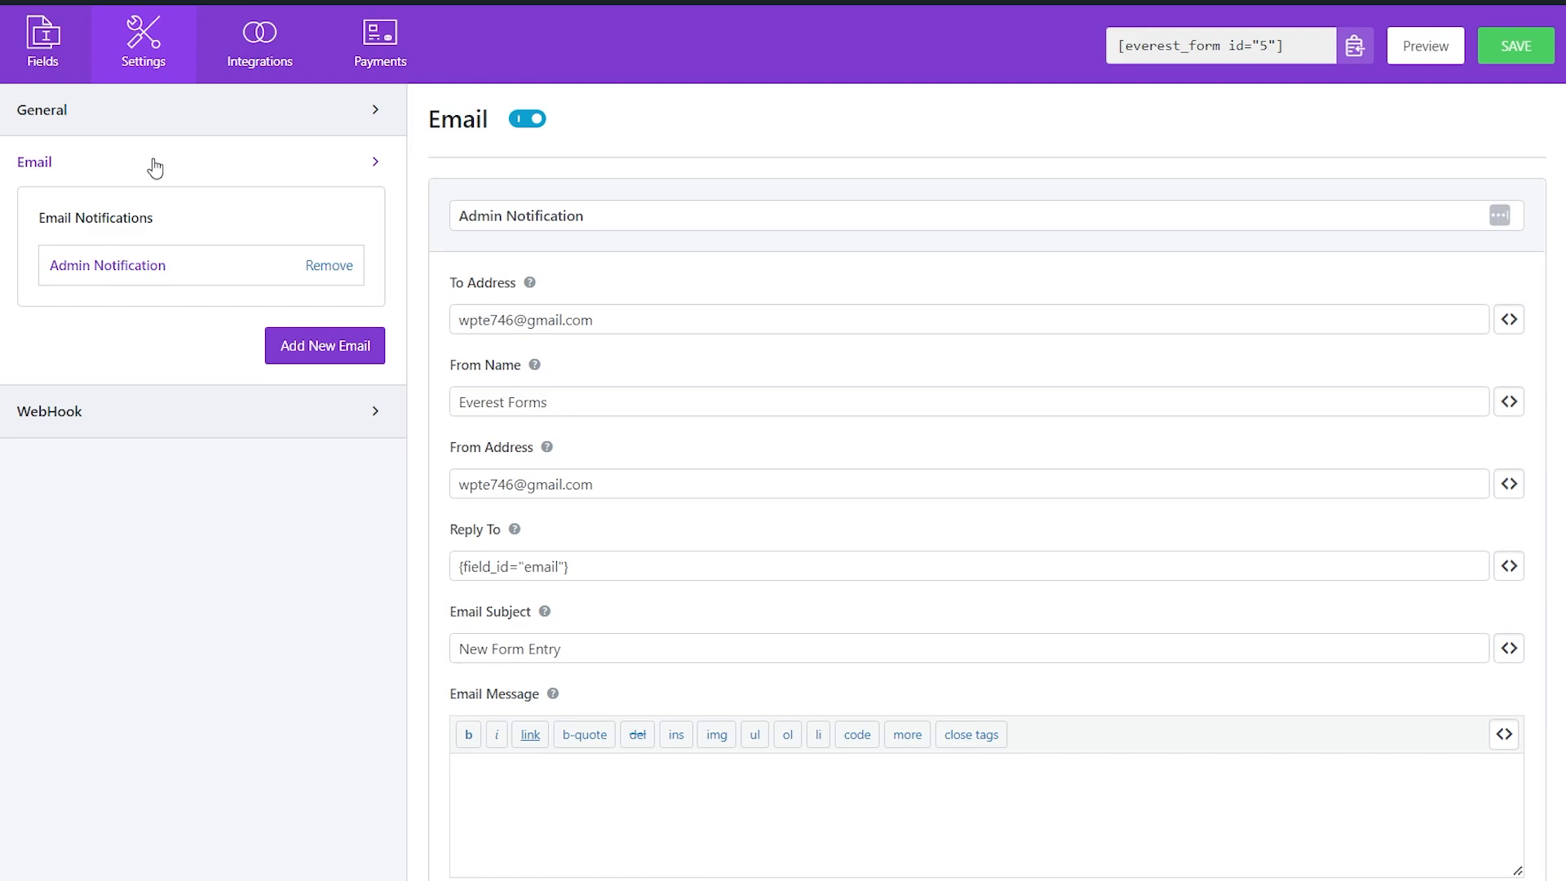
pyautogui.moveTo(663, 440)
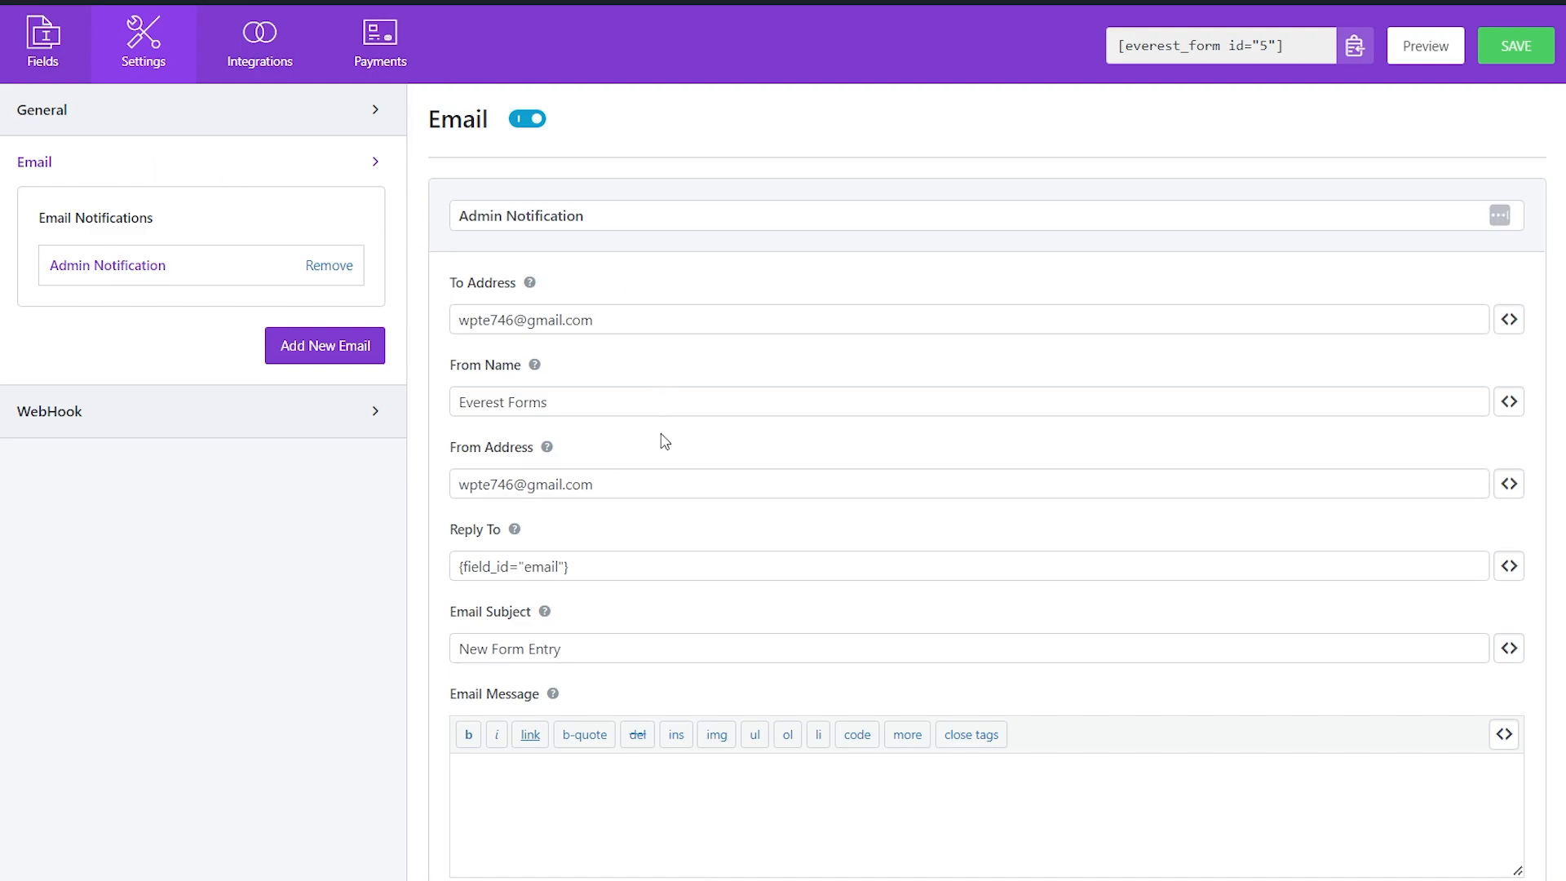
pyautogui.moveTo(667, 620)
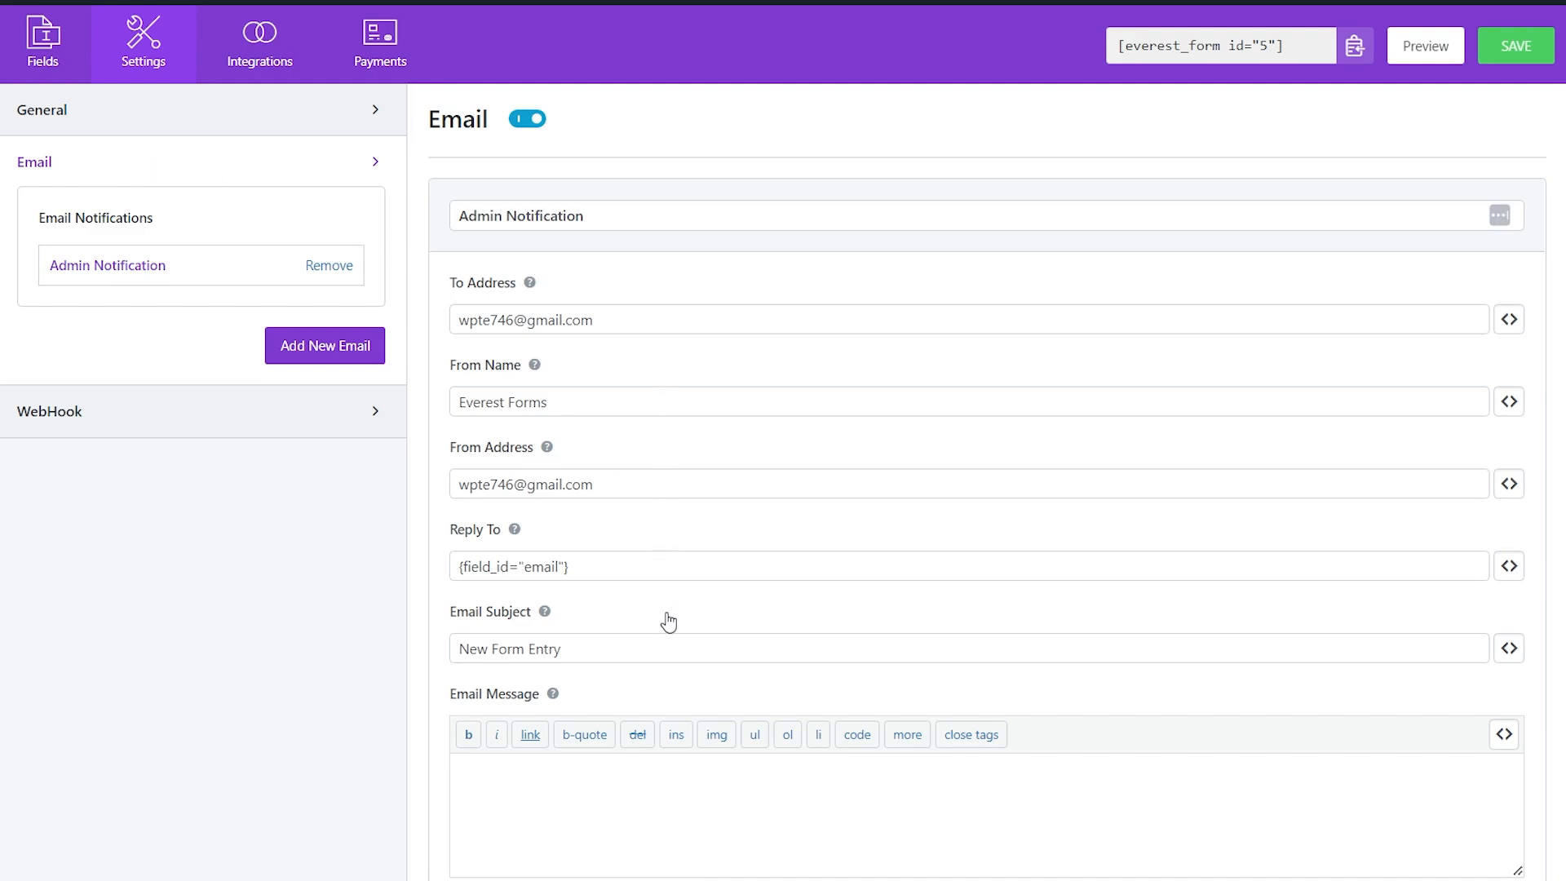
pyautogui.click(637, 649)
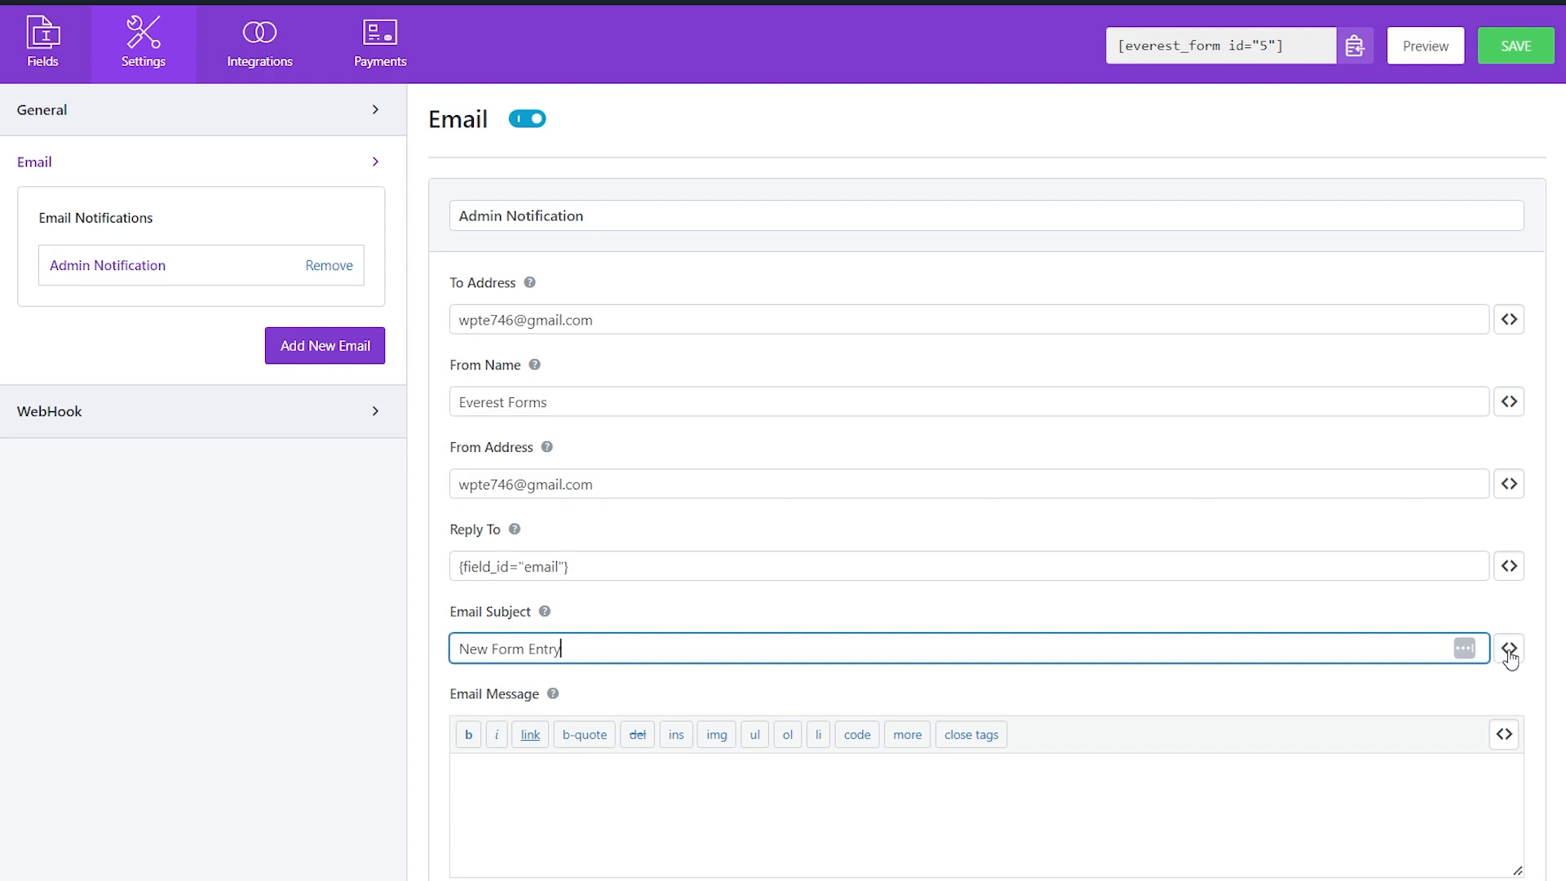
# Step: Insert Product Name and Subject smart tags into the admin subject, then reopen the Contact Us form
pyautogui.click(1512, 650)
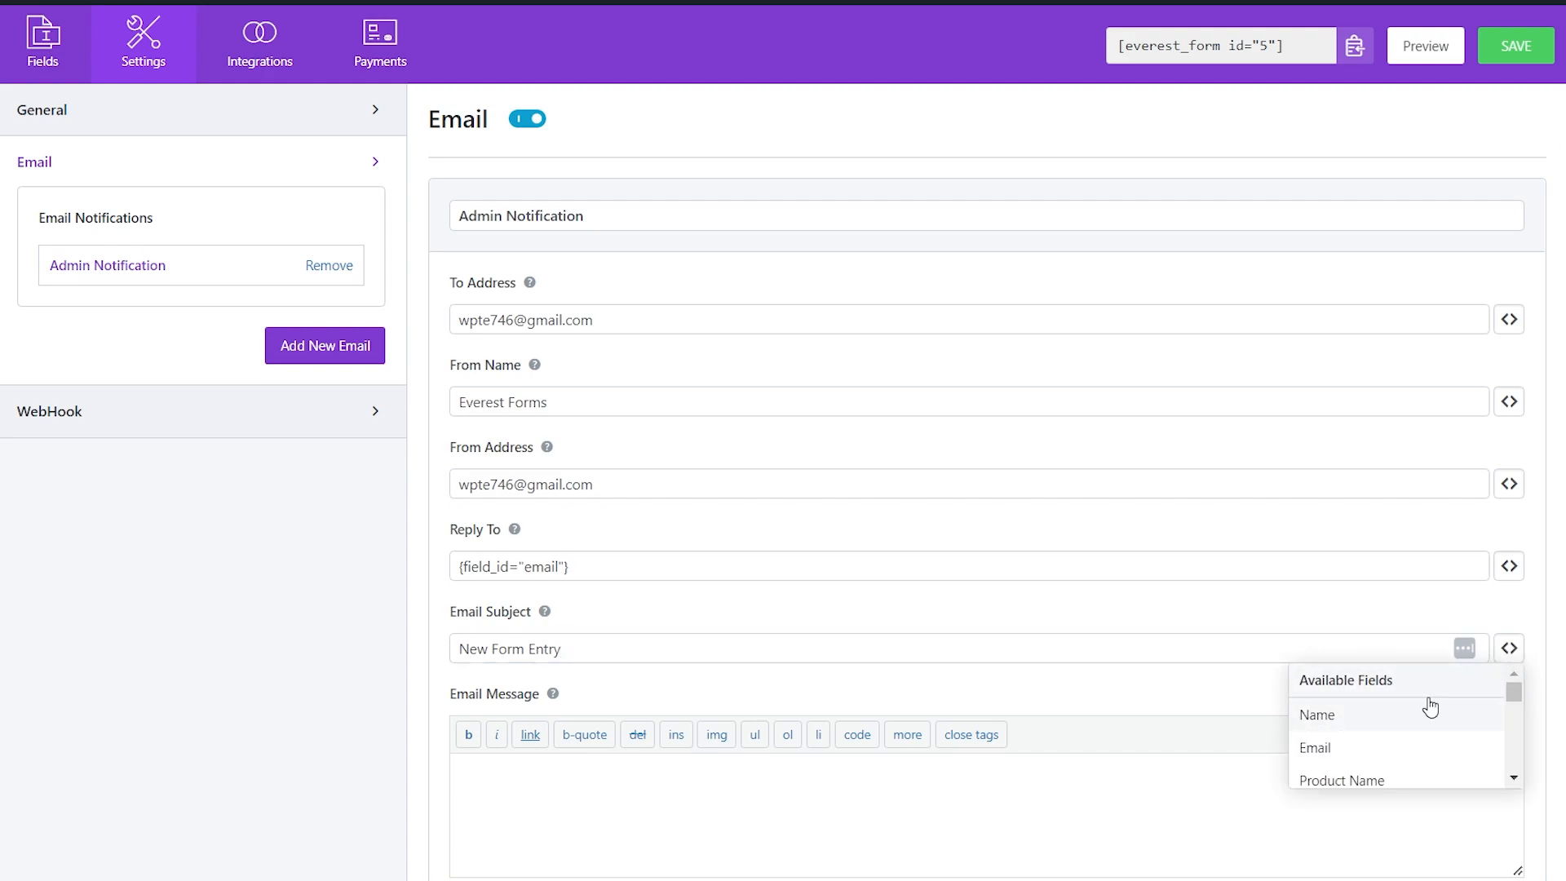
pyautogui.scroll(-3)
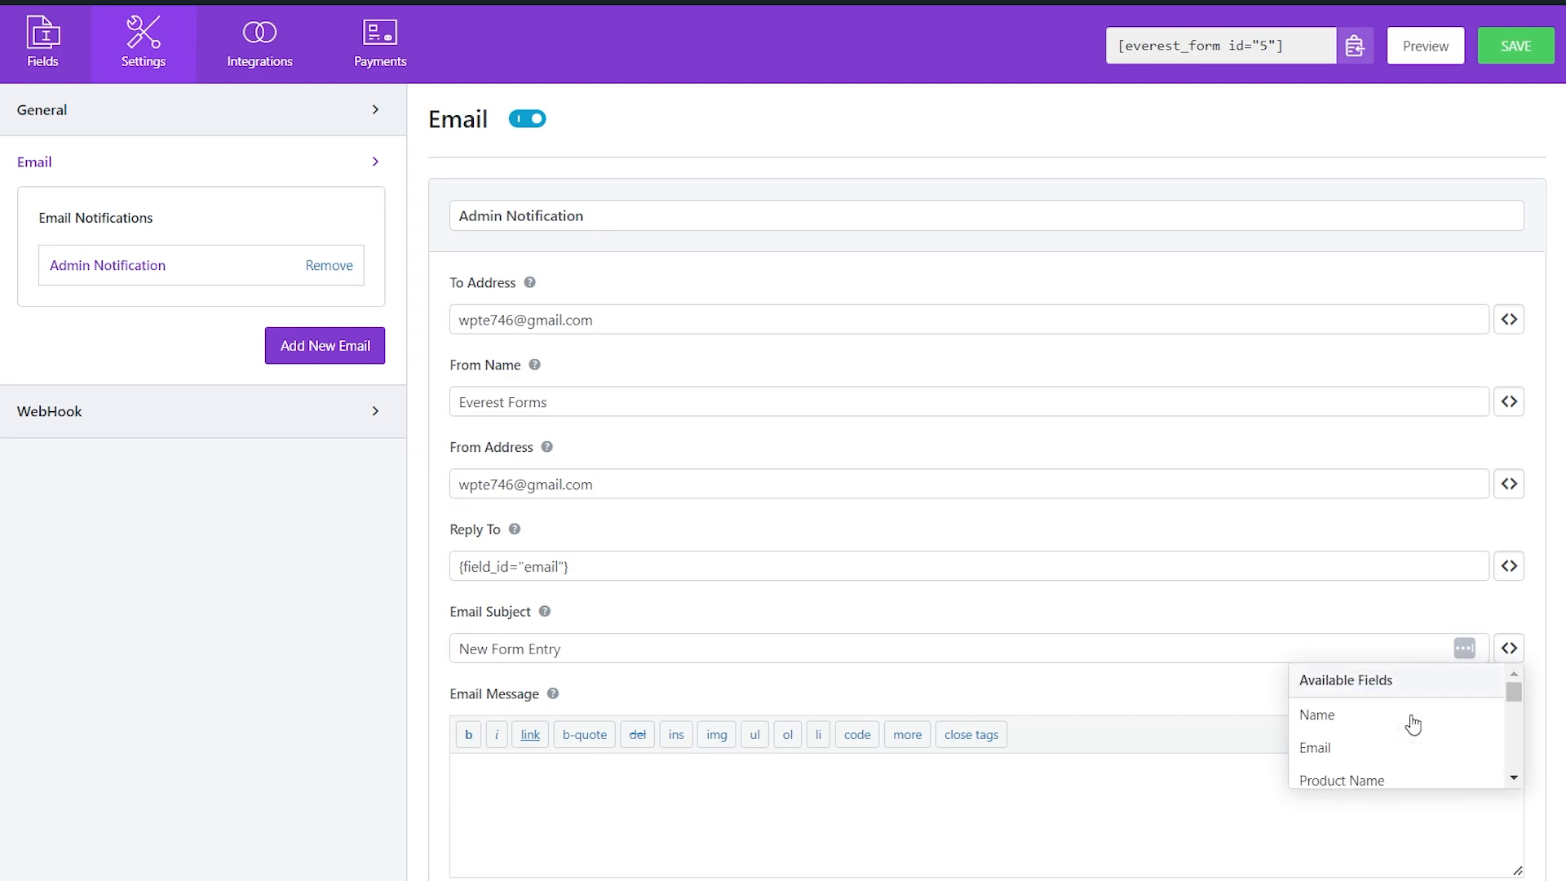
pyautogui.click(1329, 781)
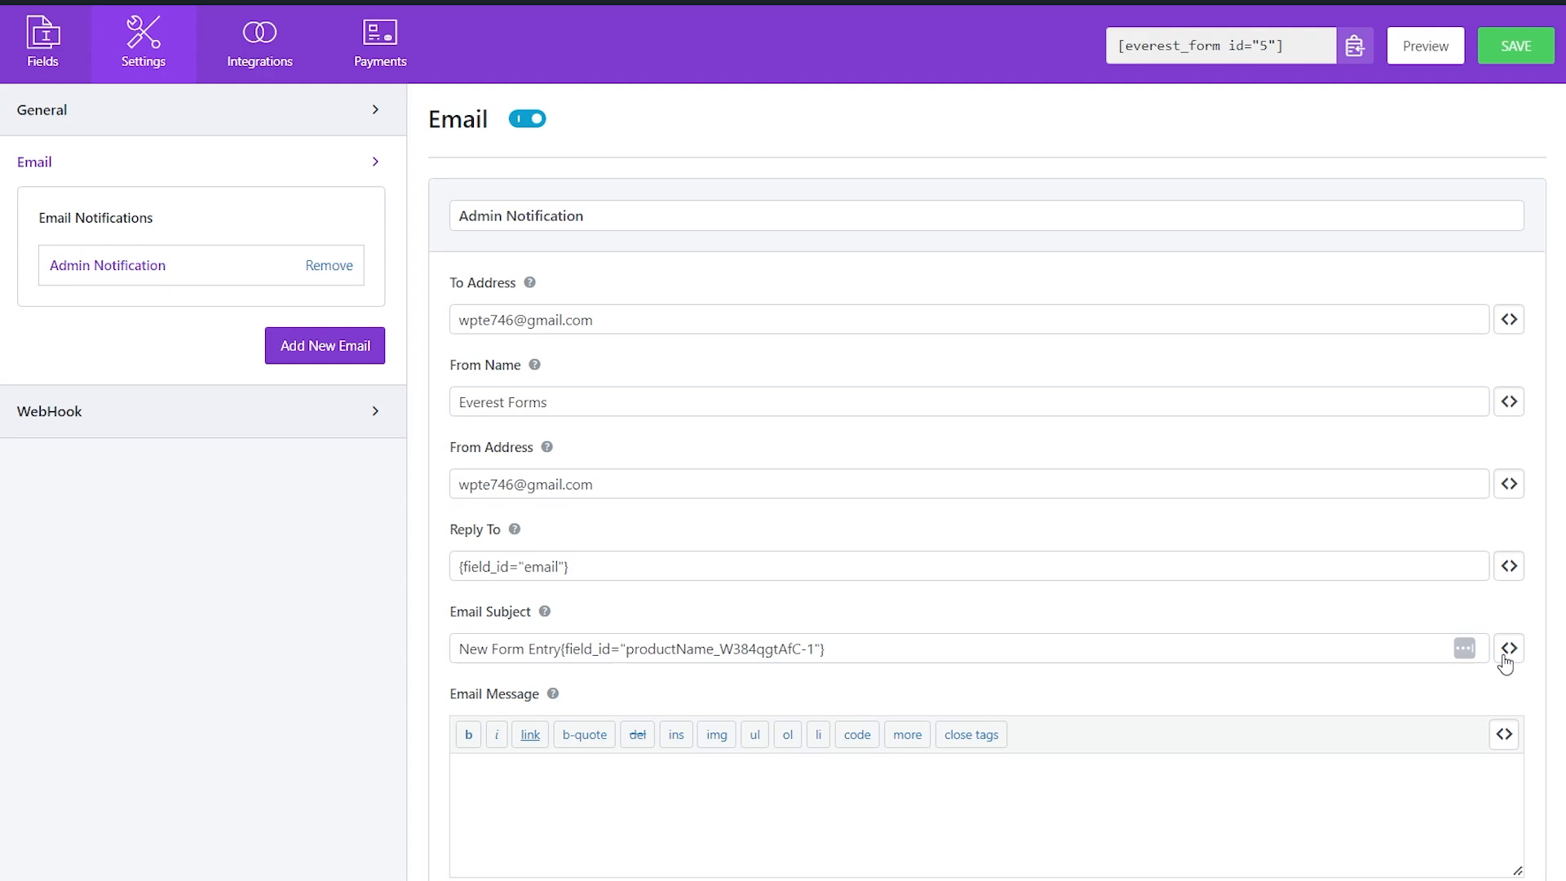
pyautogui.click(1462, 647)
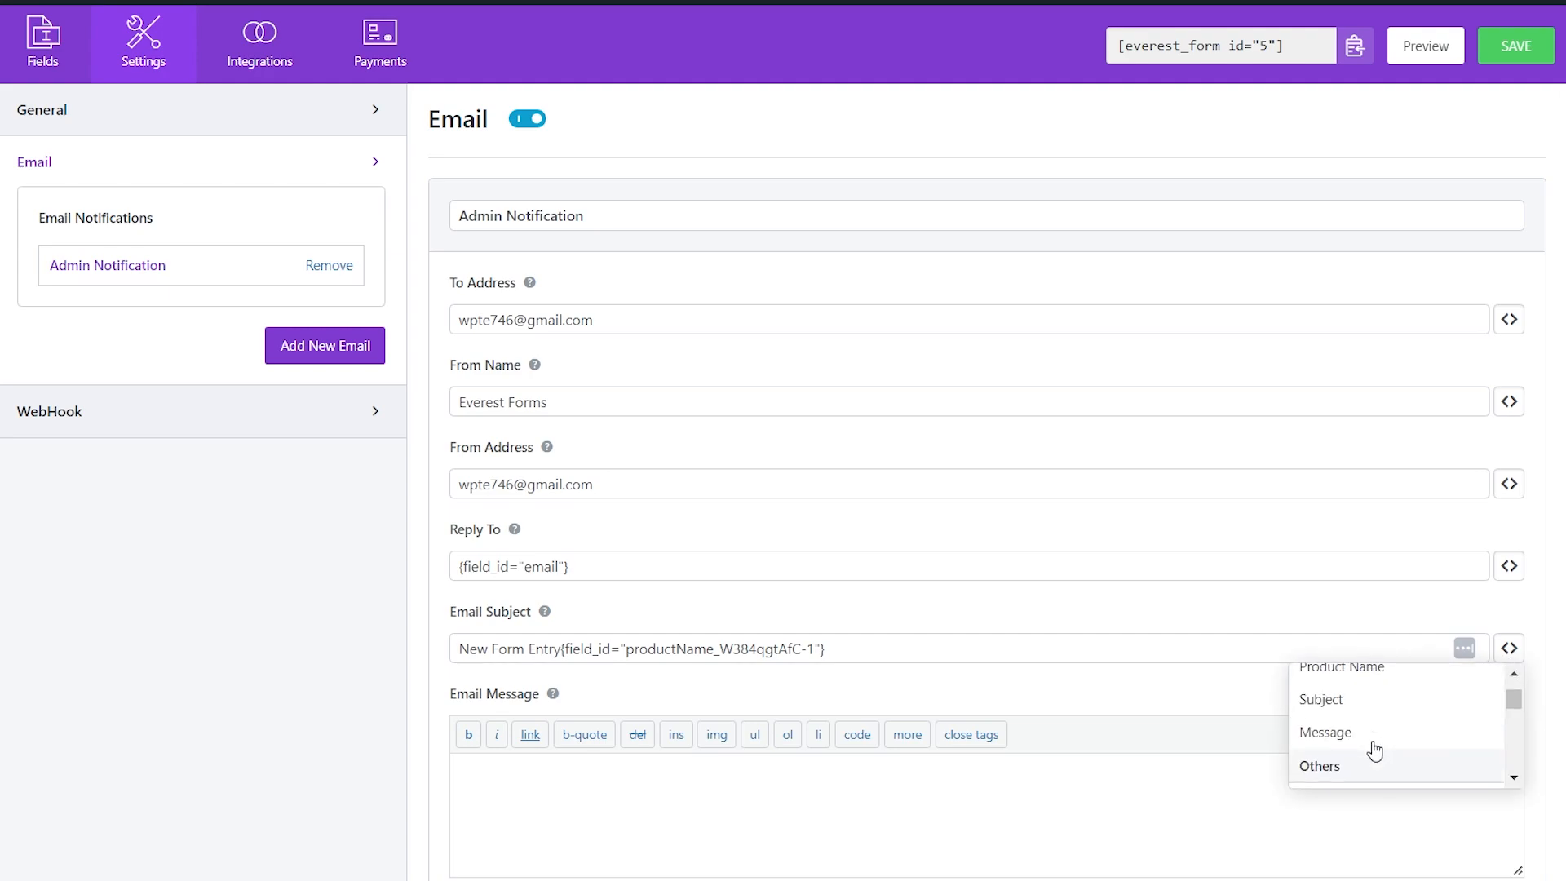
pyautogui.click(1325, 700)
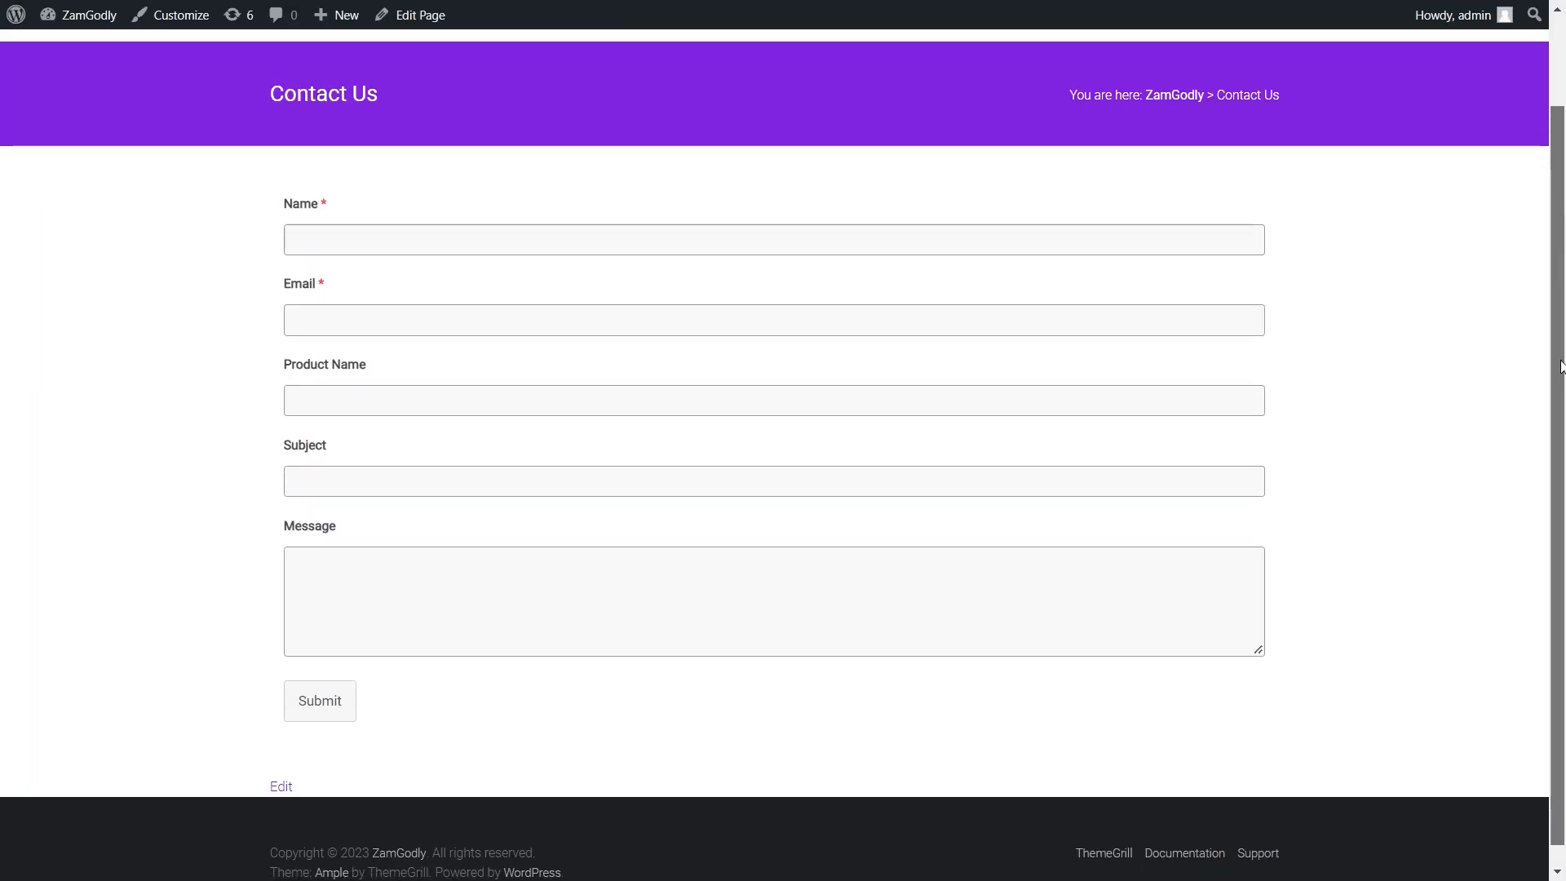
pyautogui.click(320, 701)
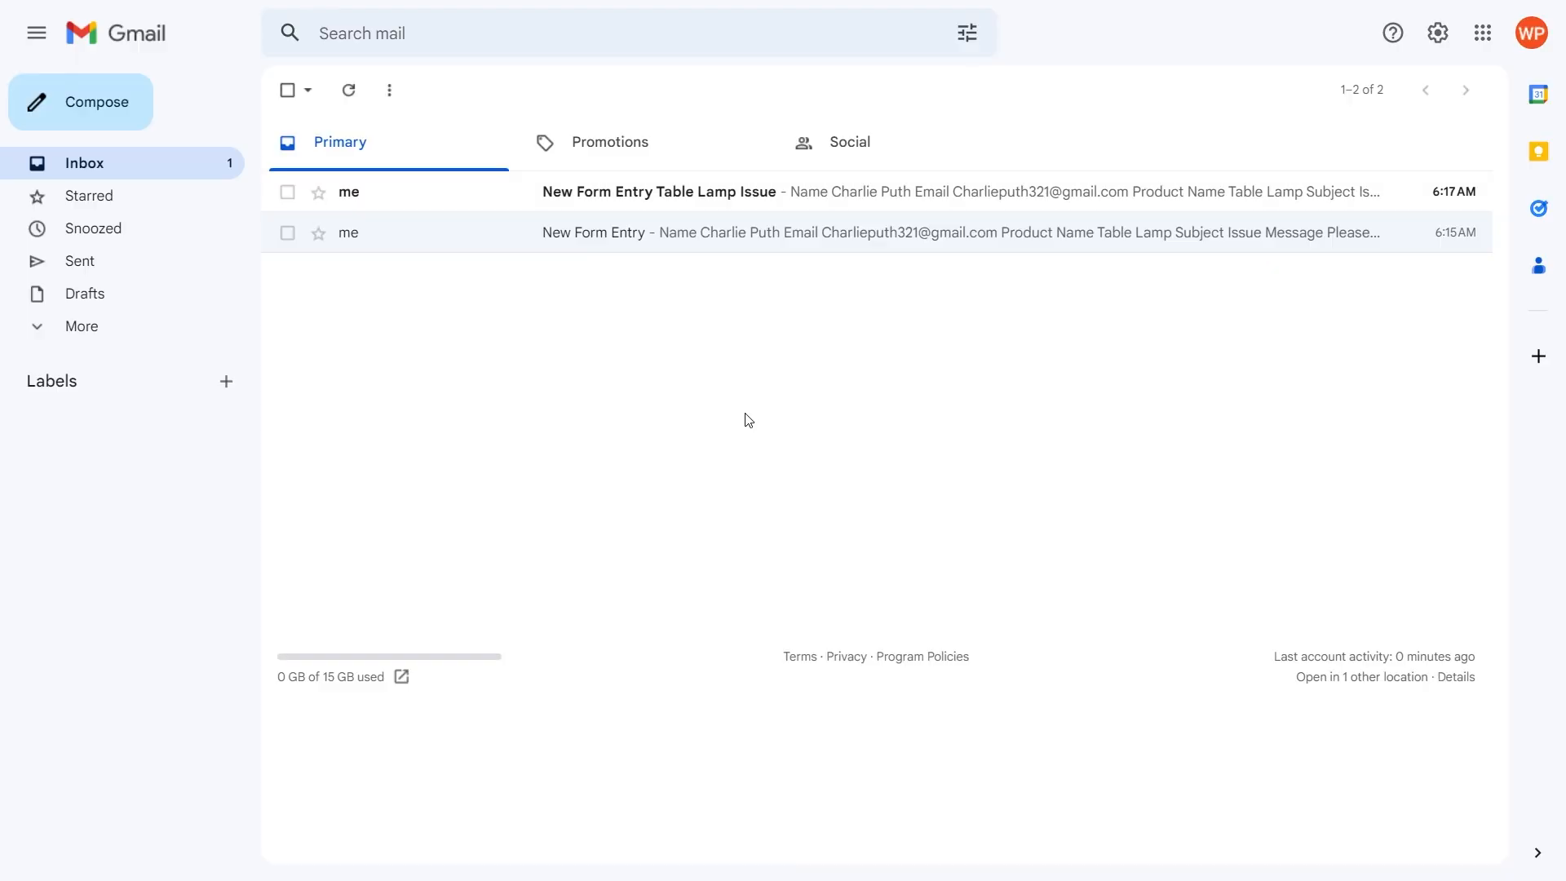
pyautogui.moveTo(730, 198)
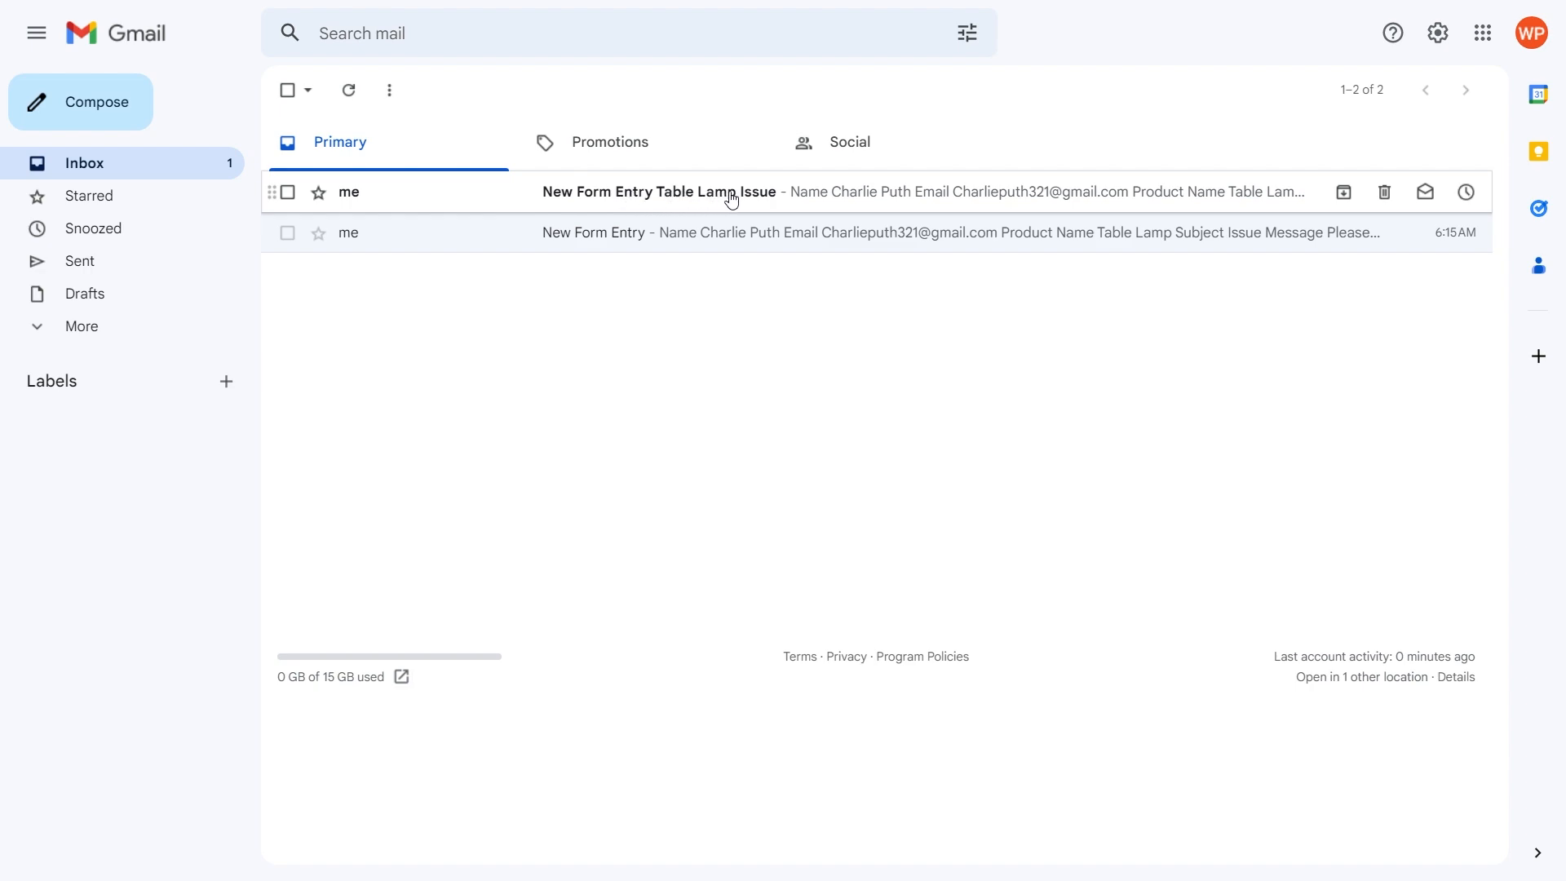
pyautogui.moveTo(772, 198)
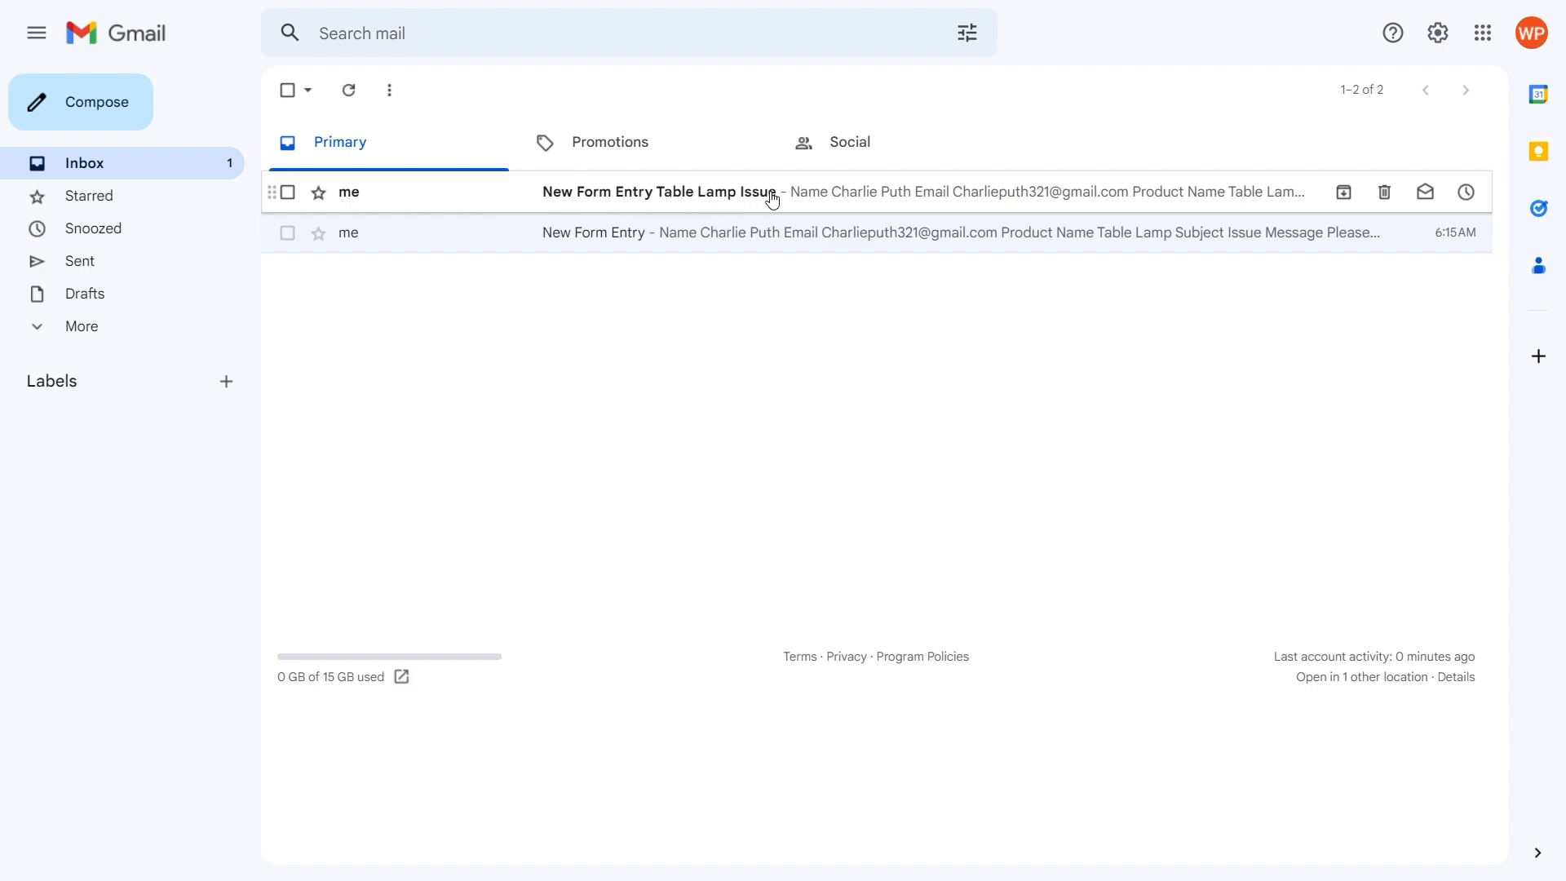